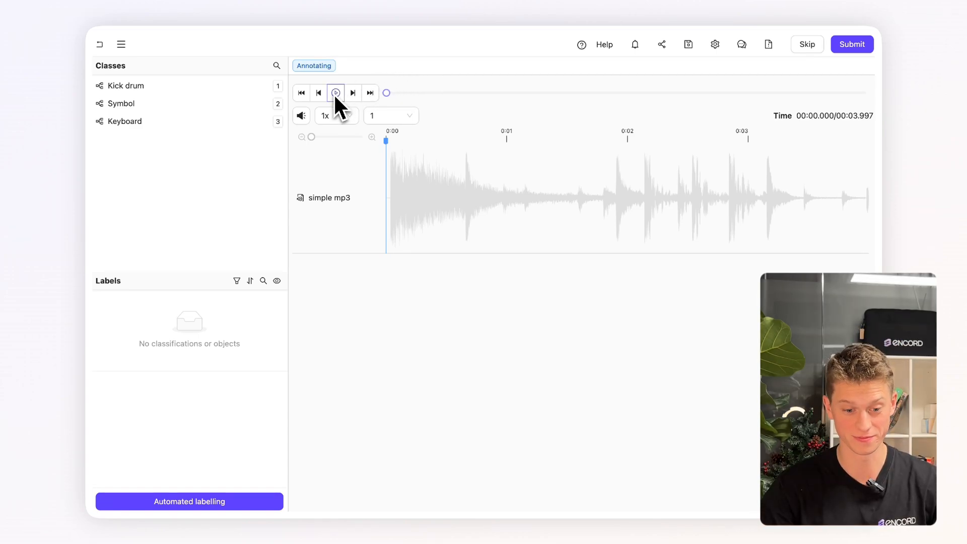
- Play the 'simple mp3' clip through to its end at about four seconds
left_click(335, 93)
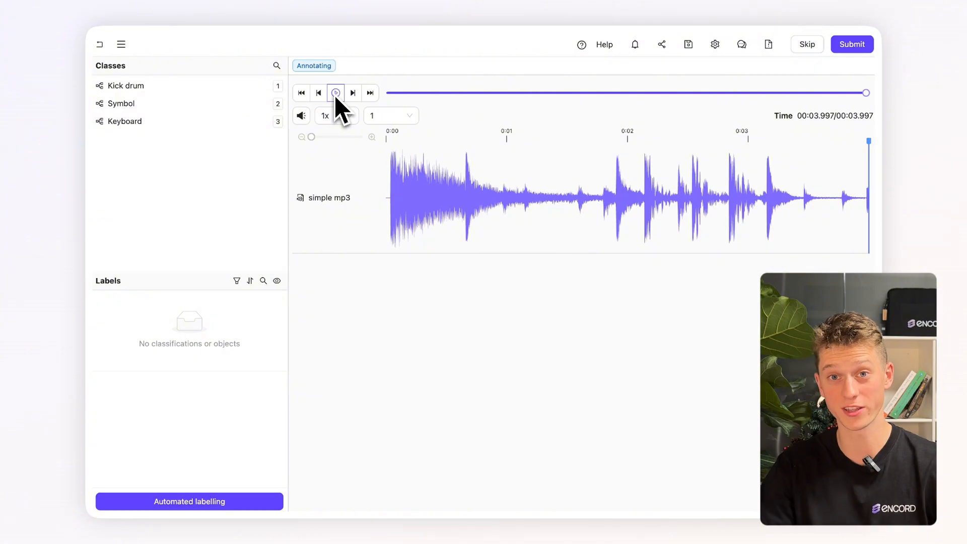
mouse_move(481, 101)
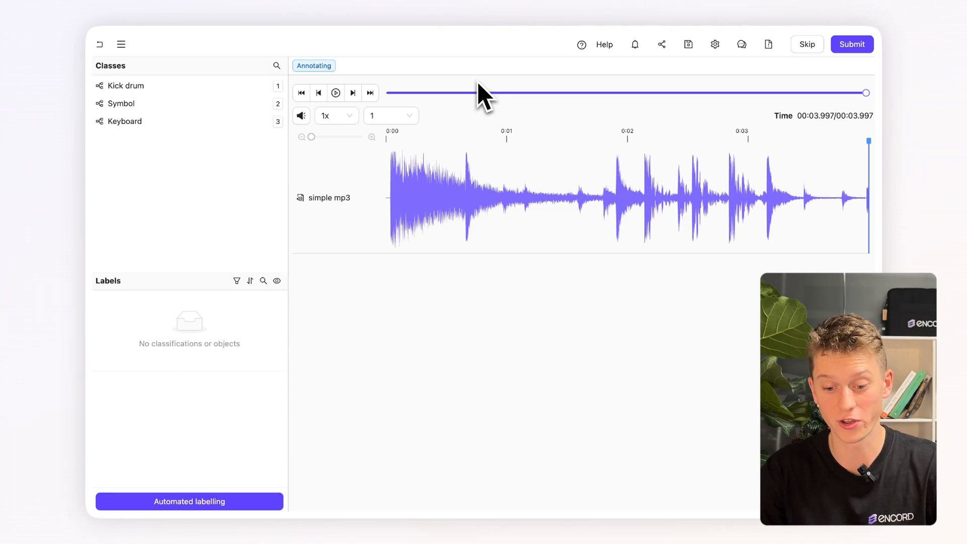
- Choose Kick drum, answer Yes, and mark ranges from about 0.6 s and 1.85 s
left_click(127, 85)
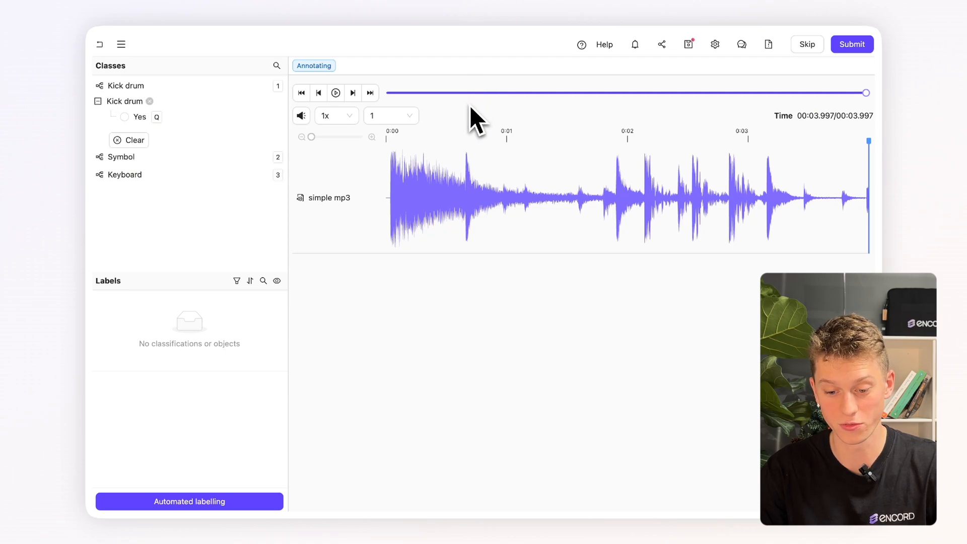
left_click(124, 117)
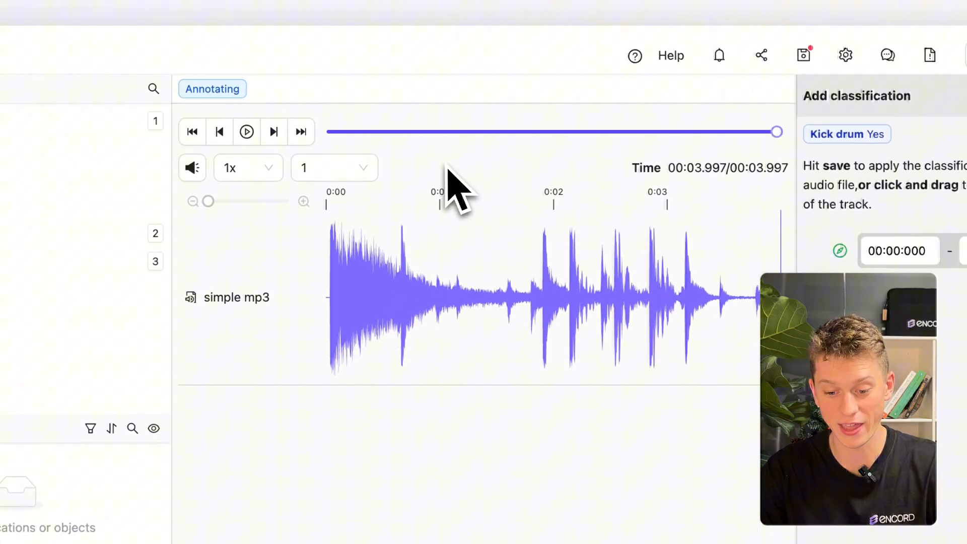
left_click(398, 283)
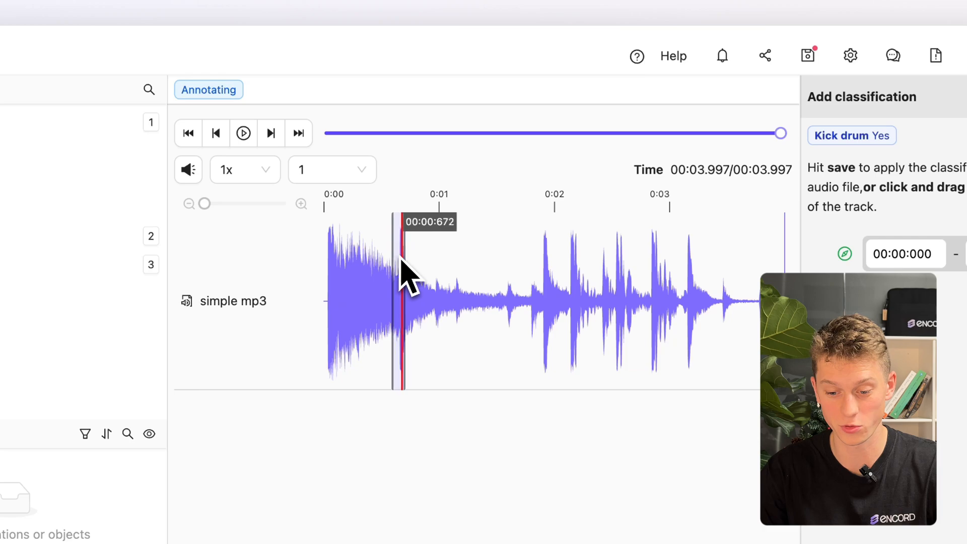
left_click_drag(400, 290, 536, 290)
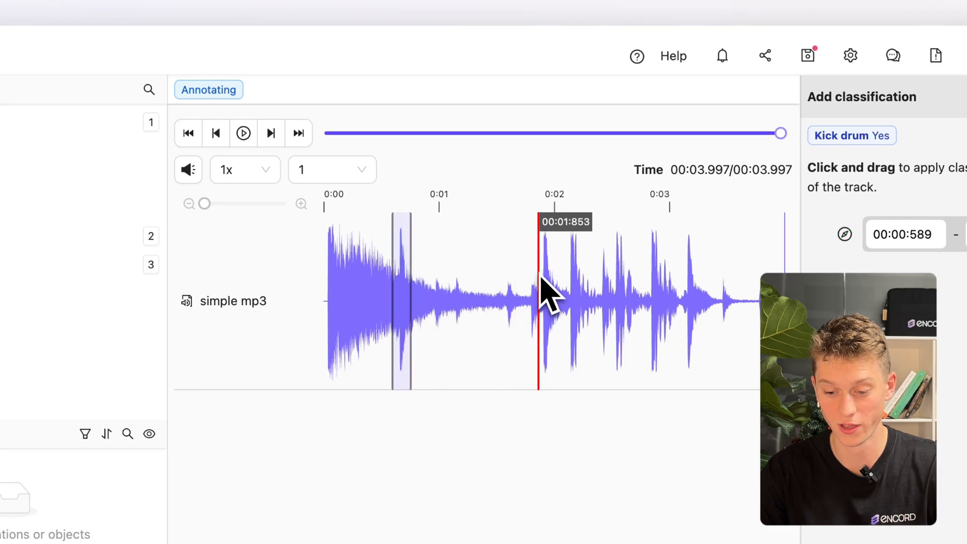
left_click_drag(538, 290, 582, 290)
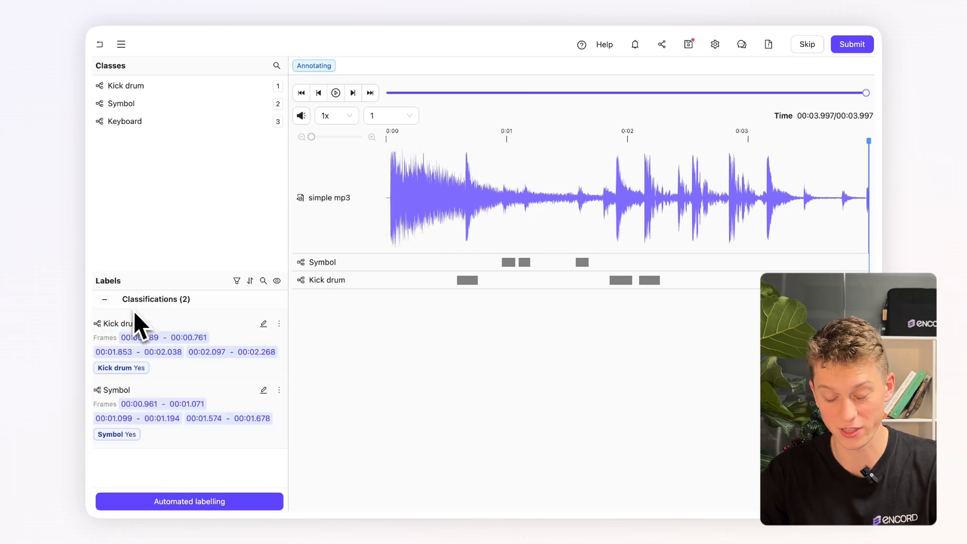
- Open the Kick drum label's three-dot actions menu
left_click(279, 324)
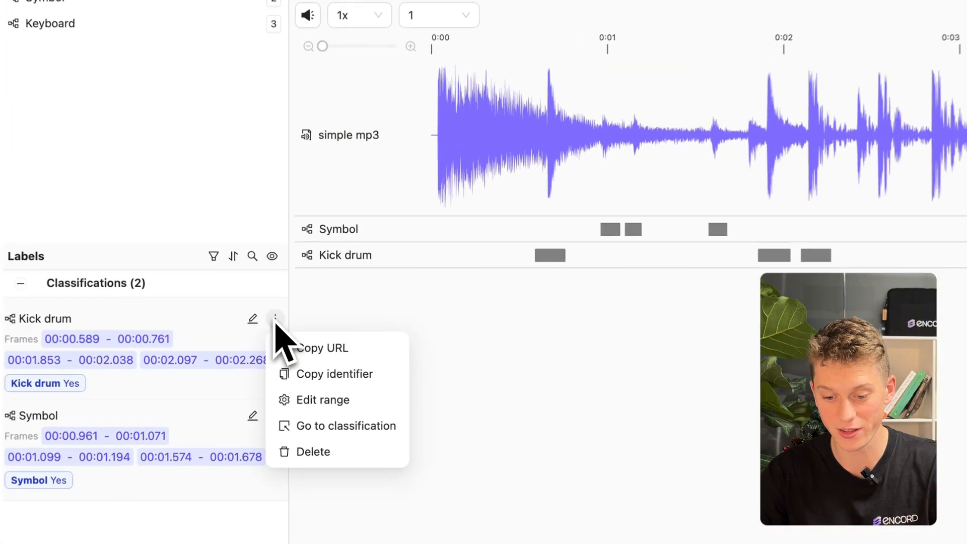